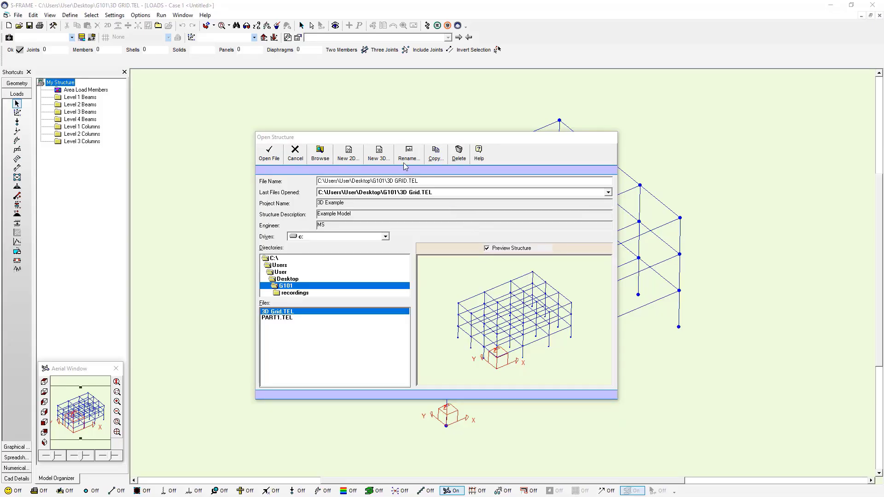
Step: Create a blank 3D structure 'From Scratch Example', accepting default units, modelling options and design codes
click(269, 153)
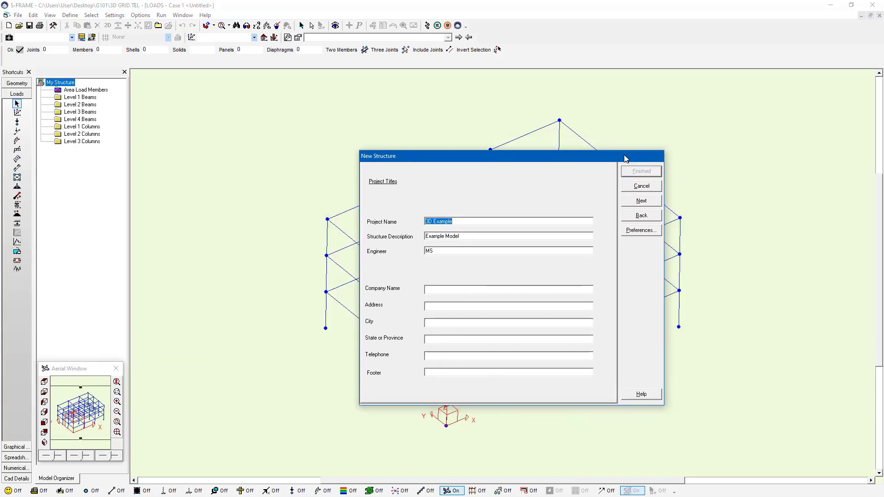
mouse_move(351, 213)
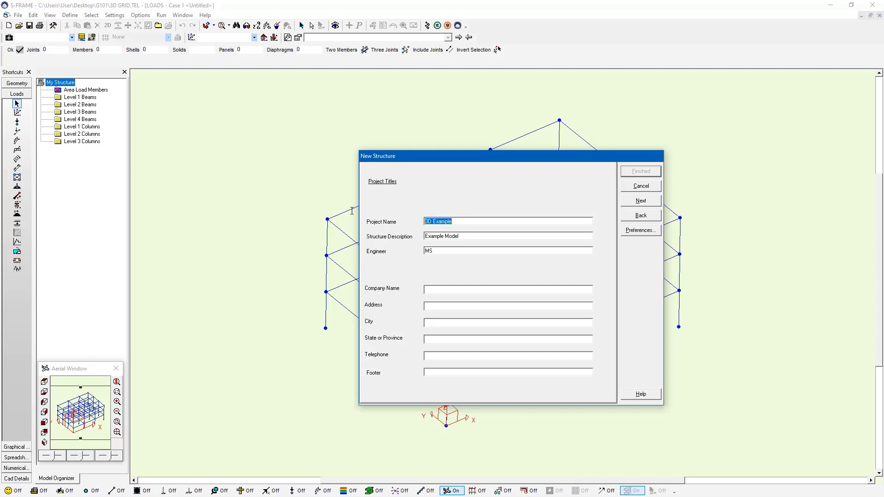
text(From Scratch)
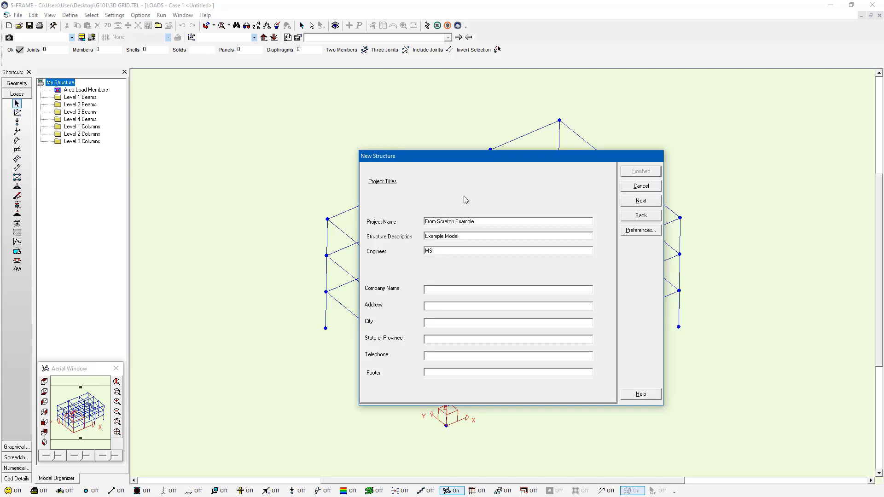
click(640, 201)
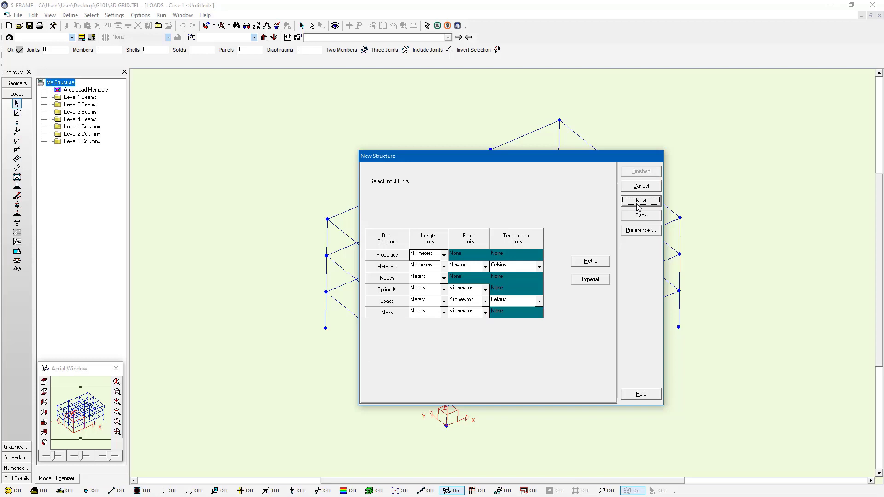
click(640, 202)
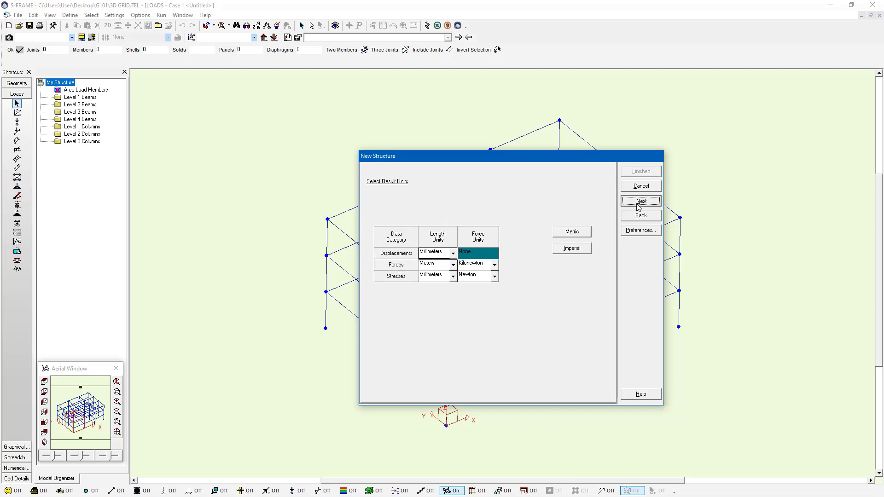
click(641, 216)
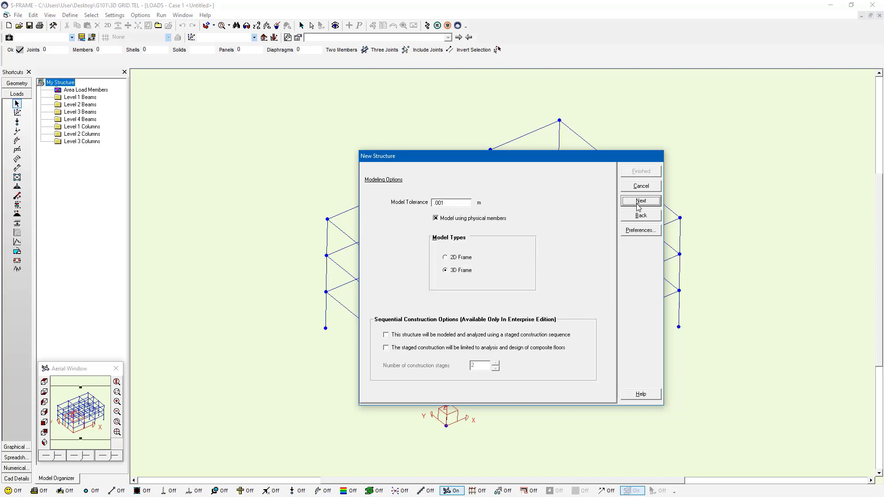
click(641, 201)
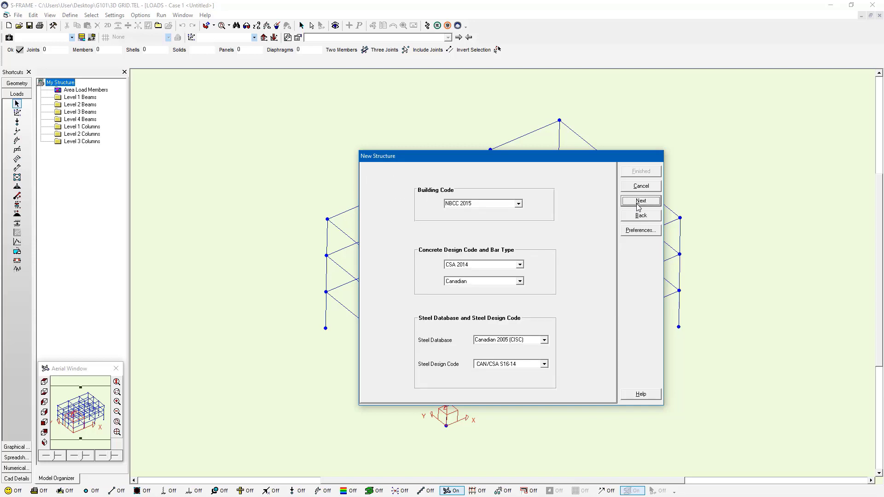
click(641, 215)
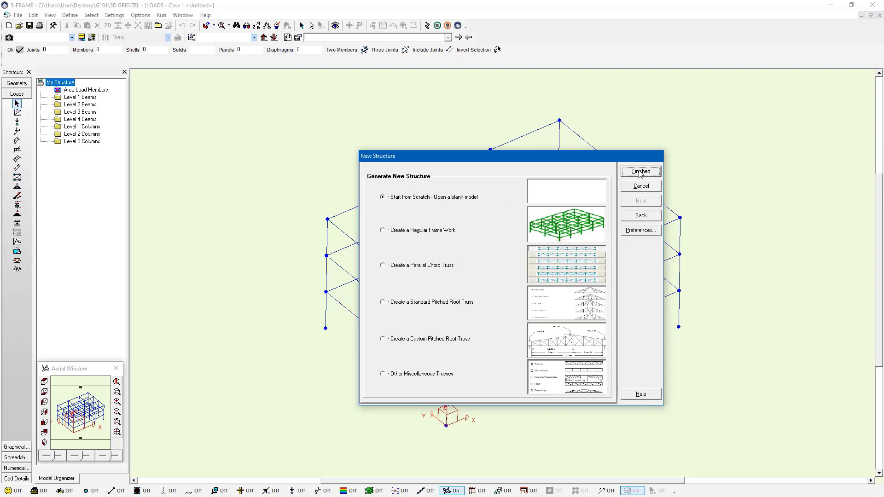
click(641, 172)
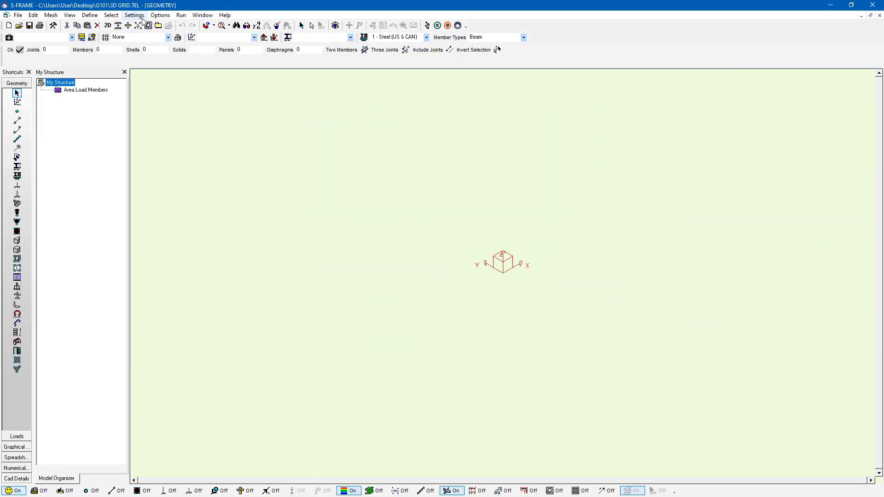
Step: Turn on 'Bypass startup wizard' in the Preferences Interface settings
click(134, 15)
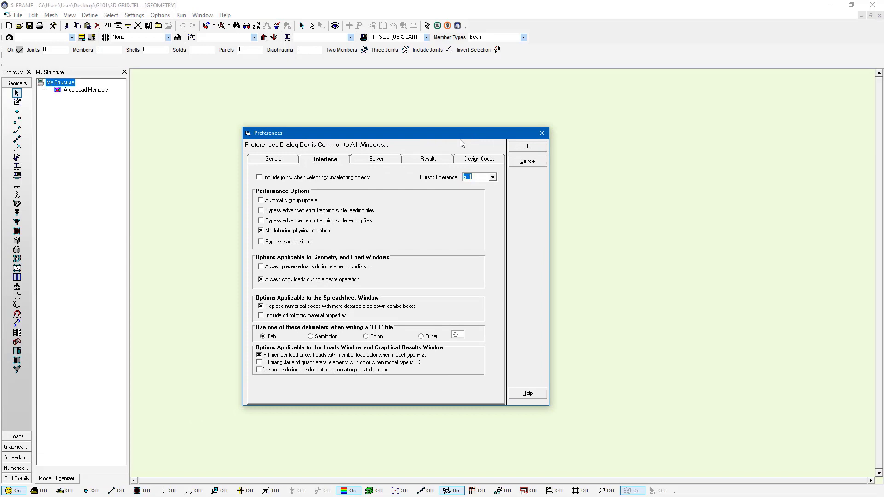
click(261, 241)
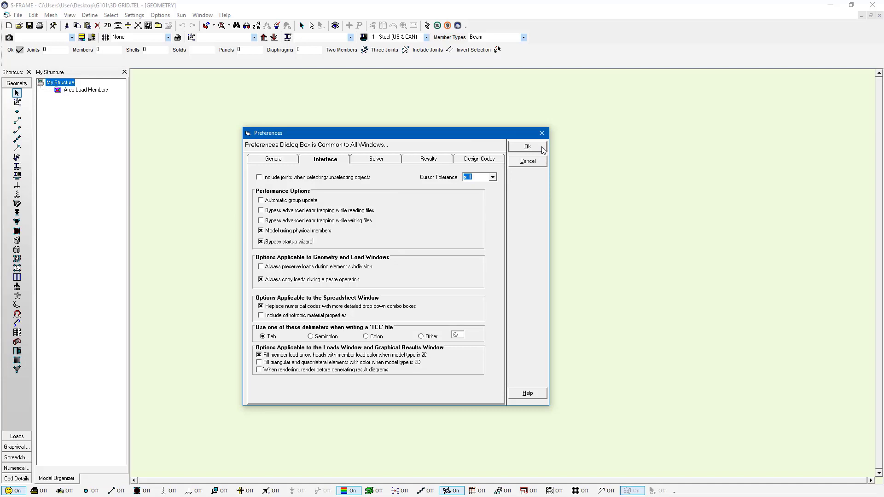
click(526, 146)
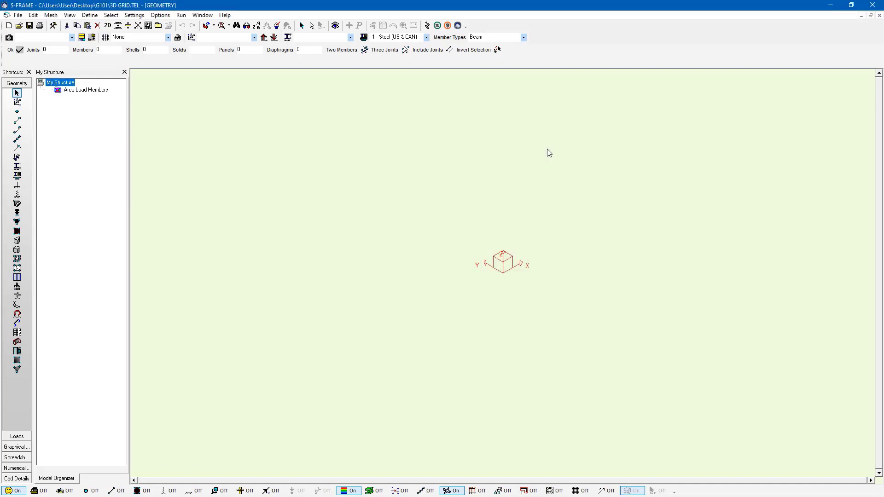
Step: Apply the Equal Spacing 1m Grids option from the grid dropdown
click(138, 38)
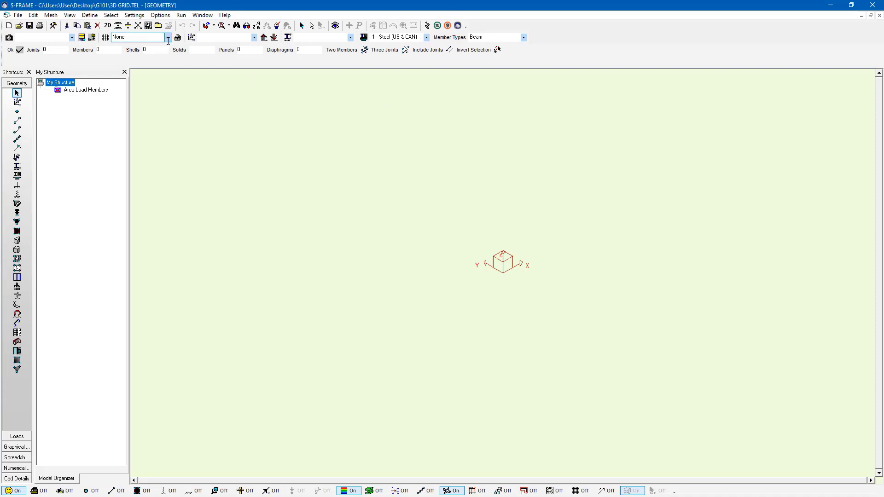
click(168, 37)
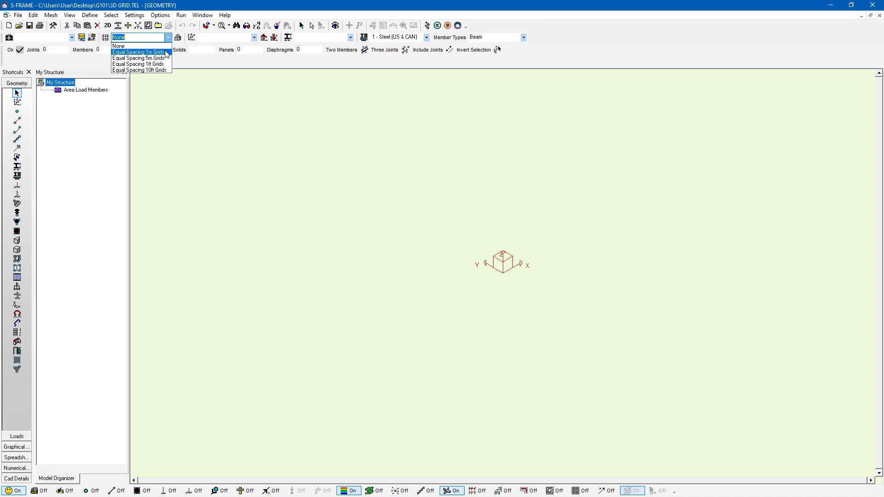
click(138, 52)
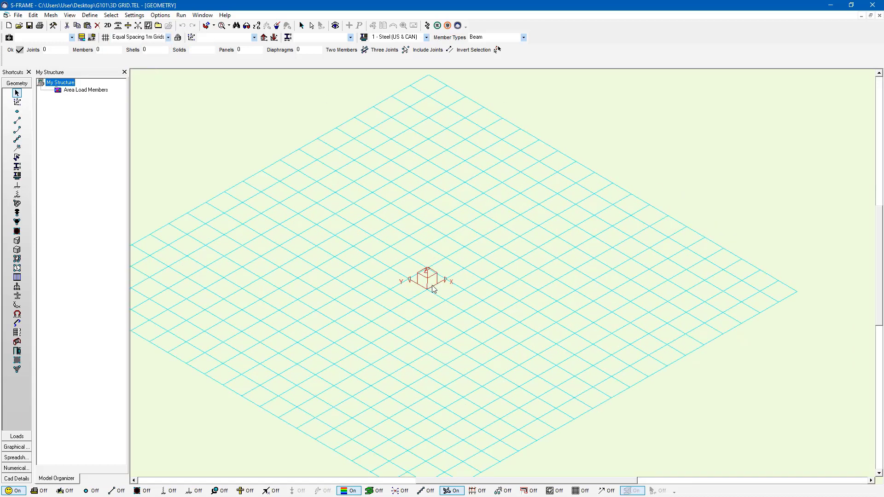
mouse_move(443, 298)
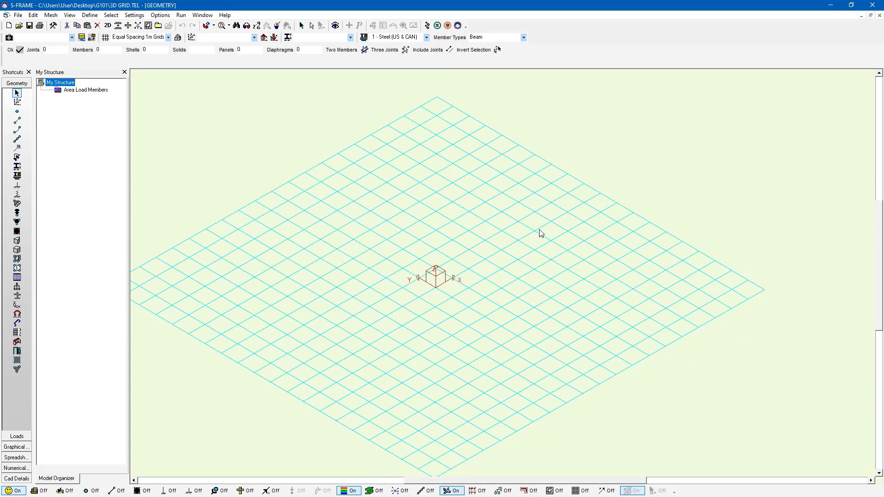
mouse_move(321, 375)
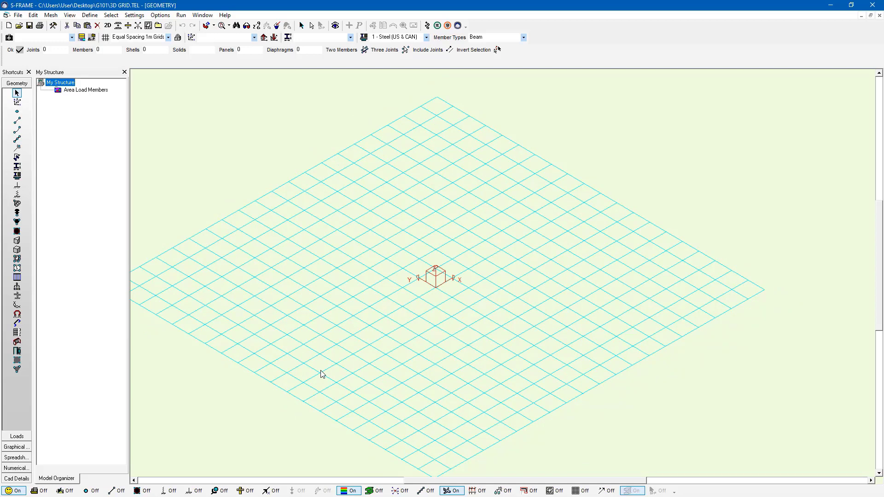
mouse_move(41, 132)
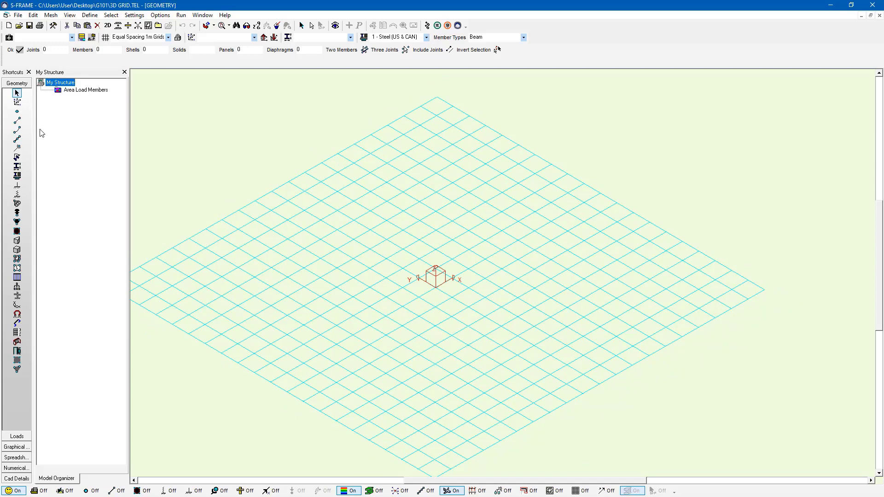
mouse_move(17, 121)
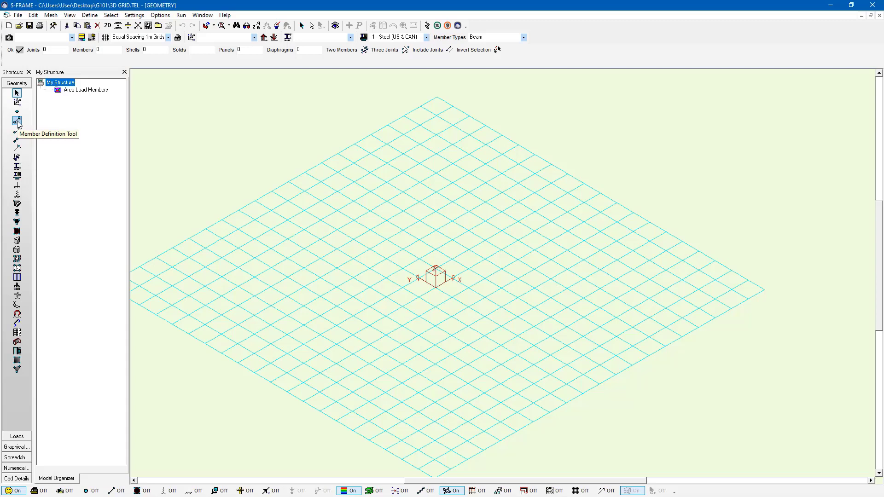
Step: Extrude two 5 m columns in +Z from single joints, at the origin and a second grid point
click(17, 121)
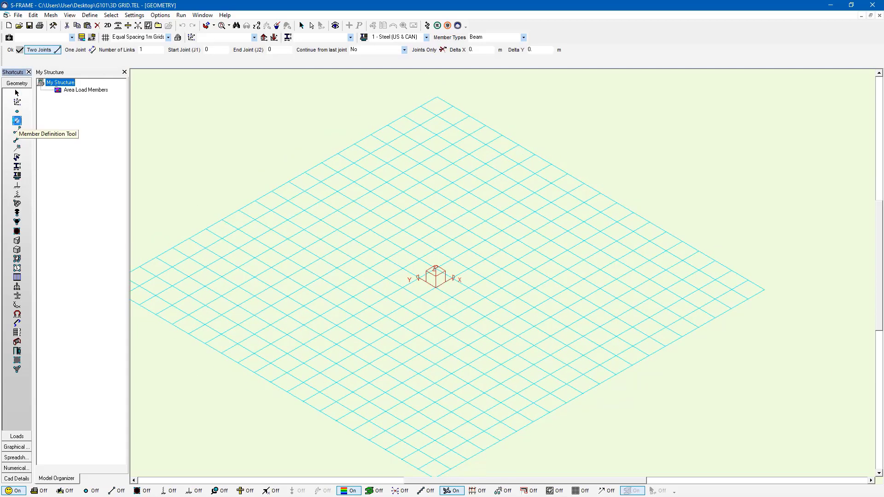
mouse_move(55, 58)
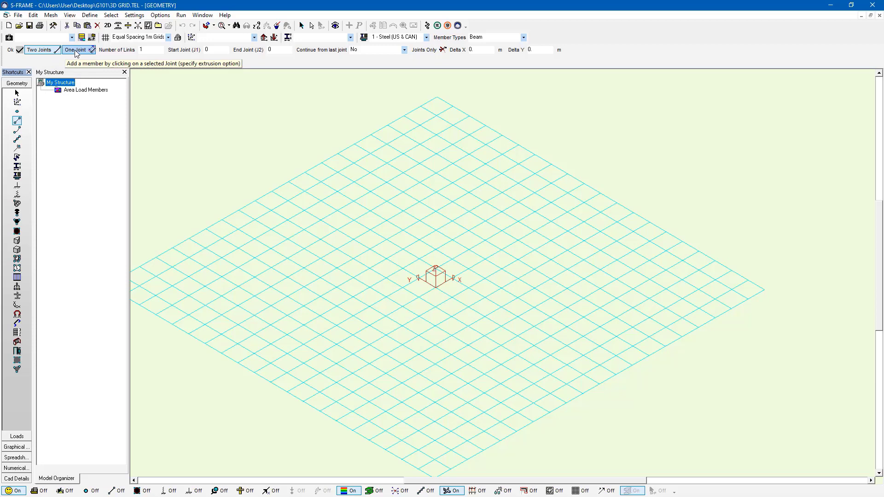
click(75, 50)
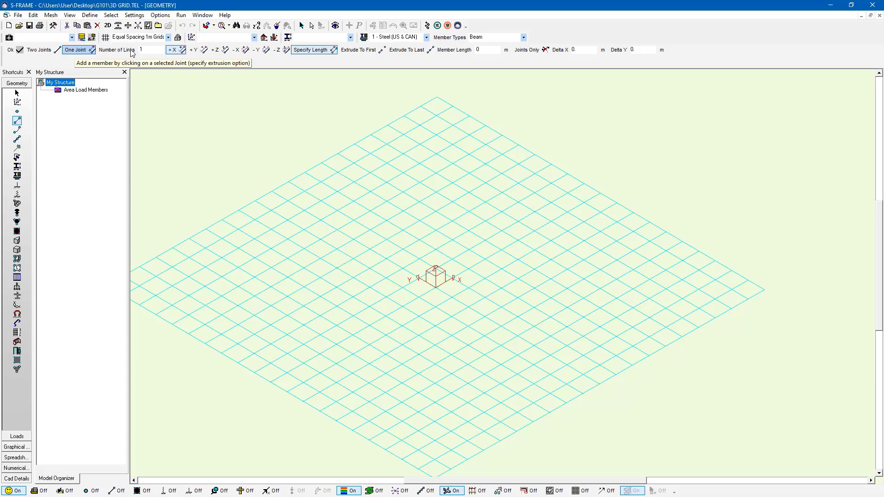
mouse_move(218, 50)
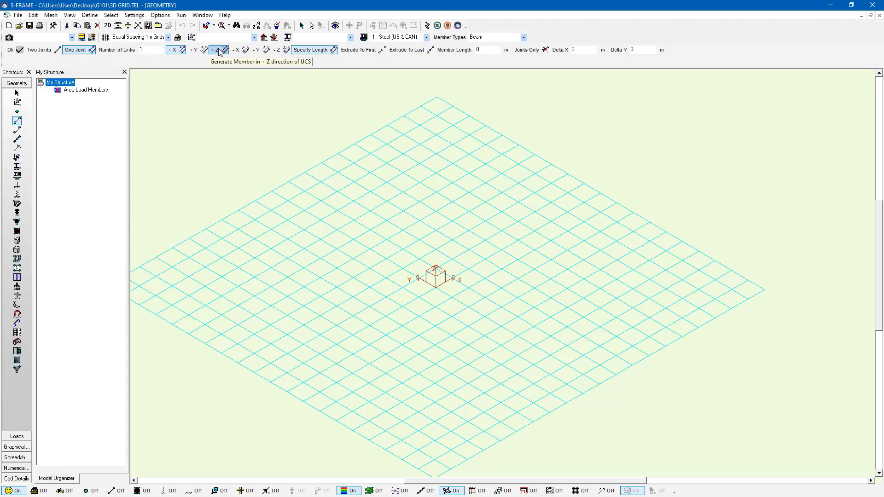
click(216, 50)
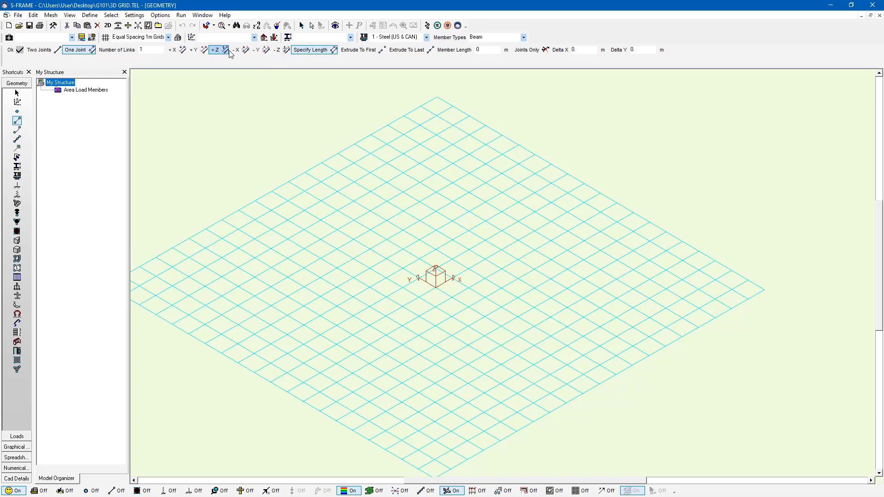
click(488, 50)
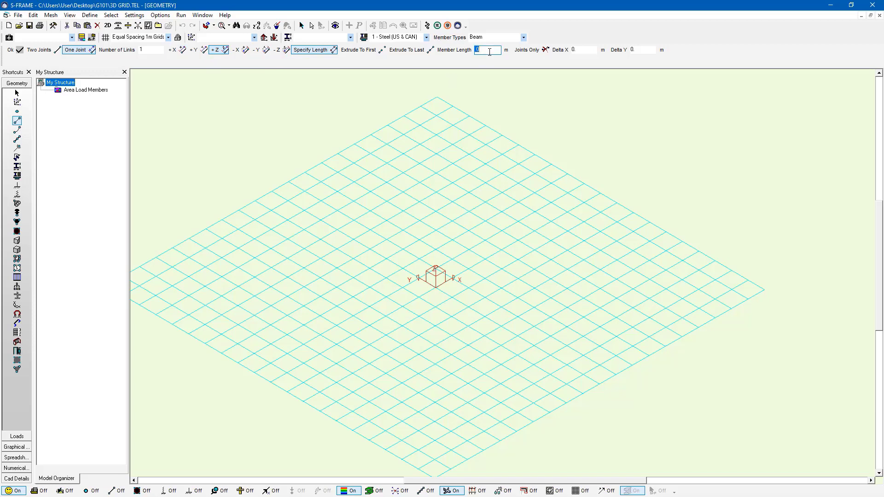
text(5)
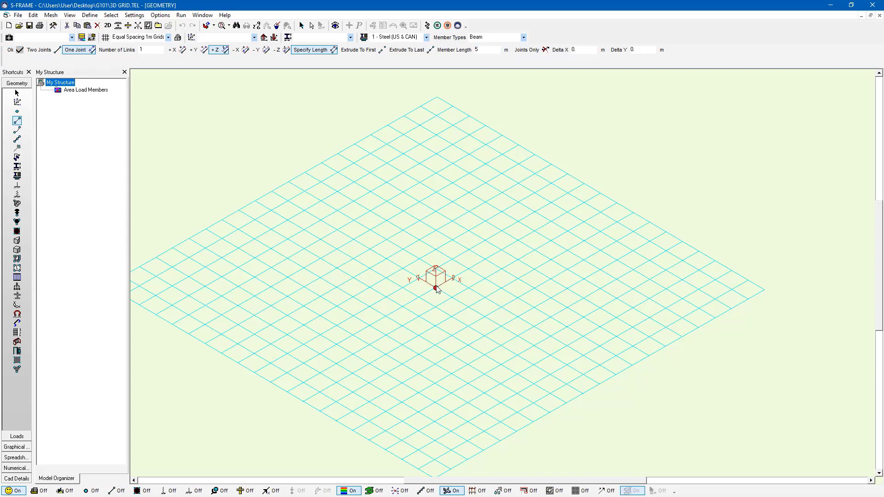
click(435, 289)
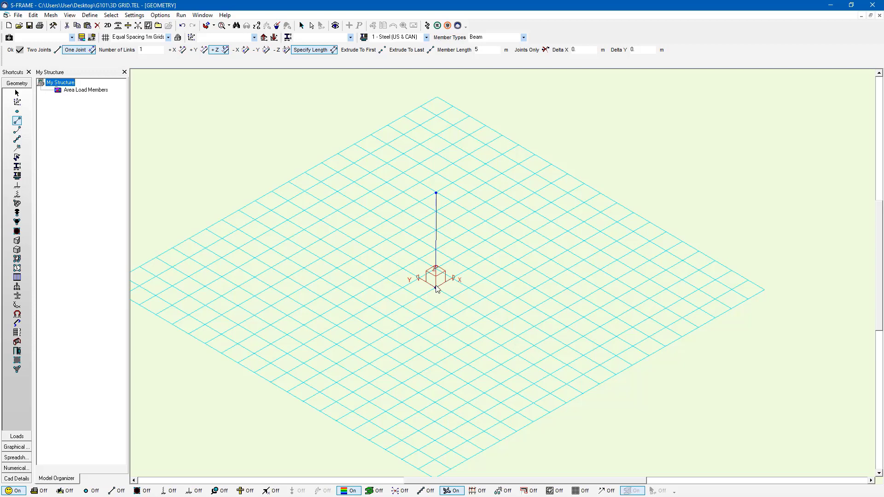
mouse_move(470, 272)
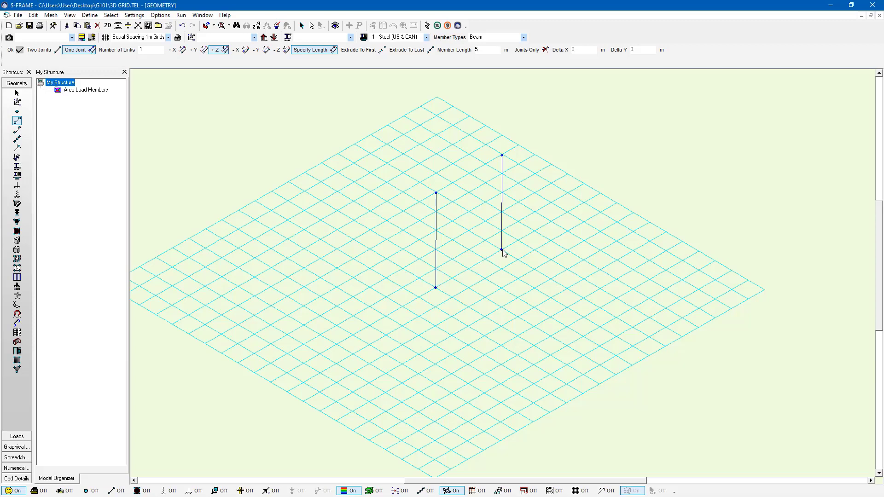
click(435, 288)
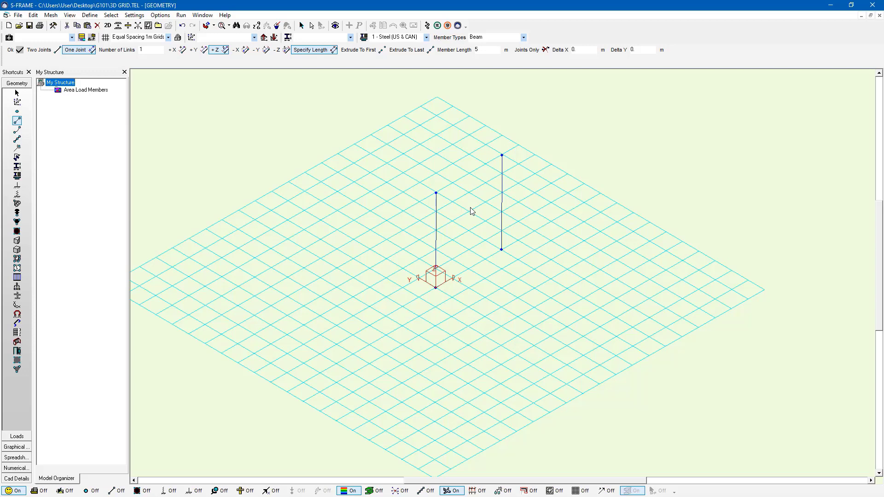
mouse_move(46, 124)
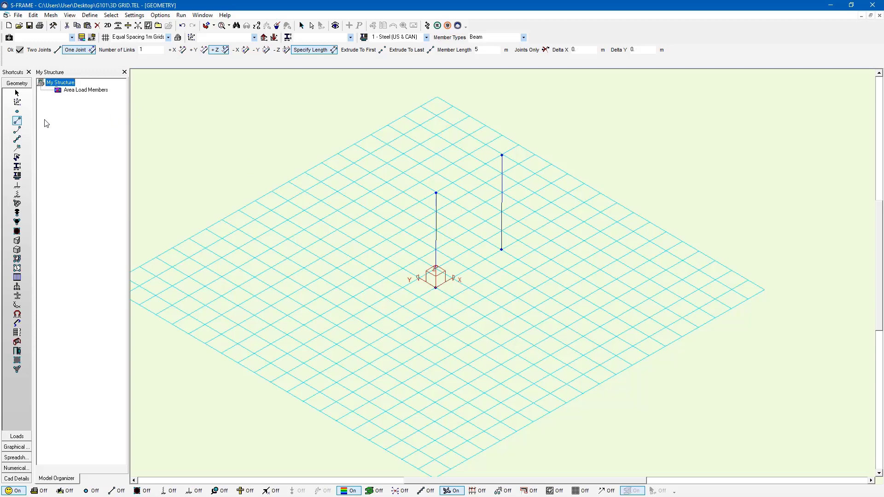
mouse_move(17, 121)
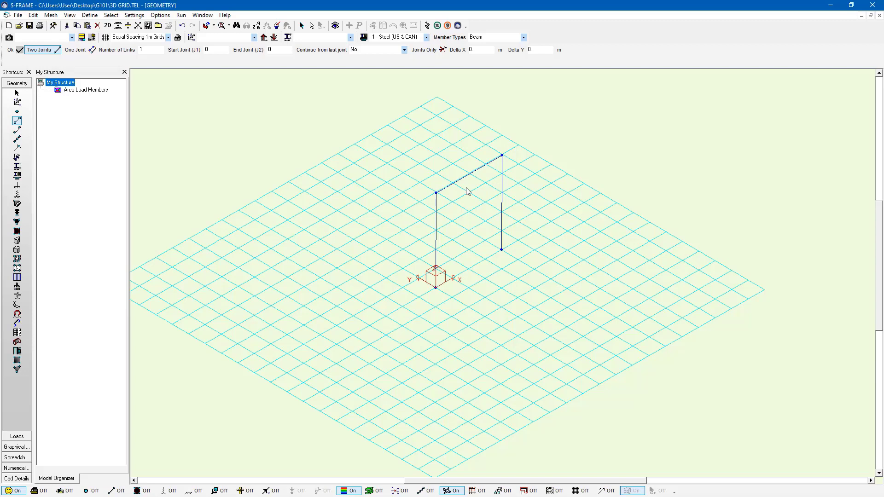
mouse_move(63, 132)
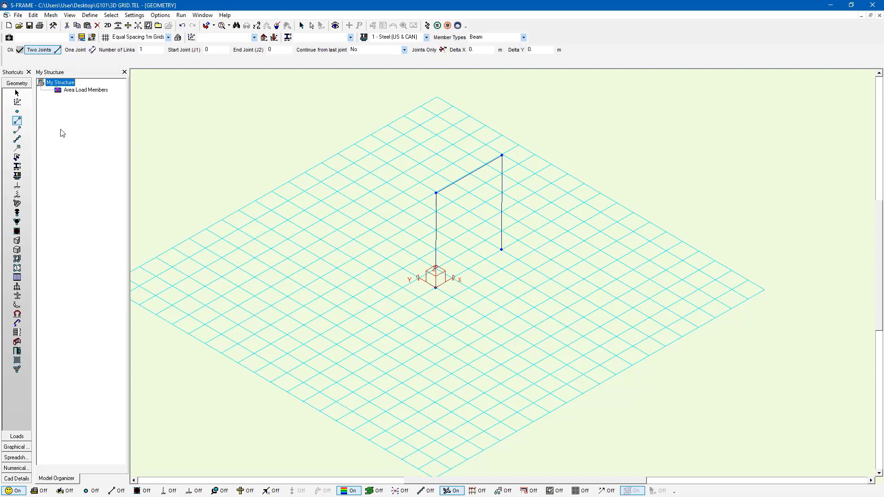
mouse_move(17, 112)
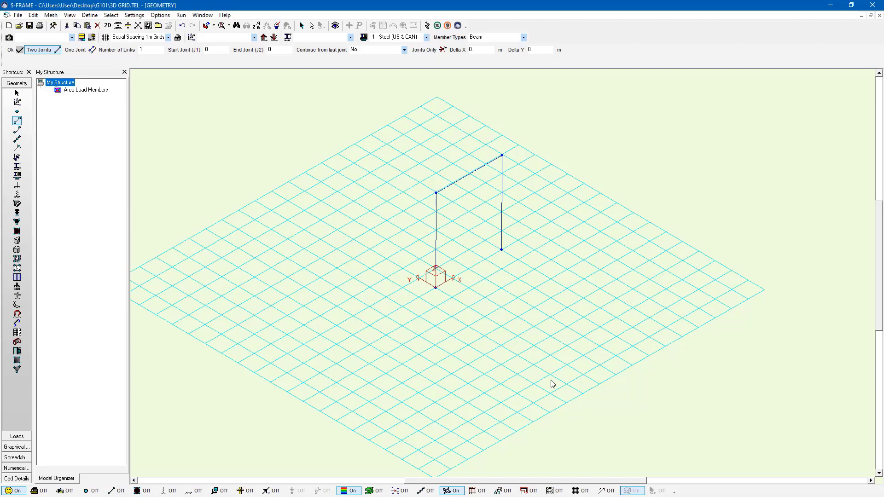
mouse_move(498, 356)
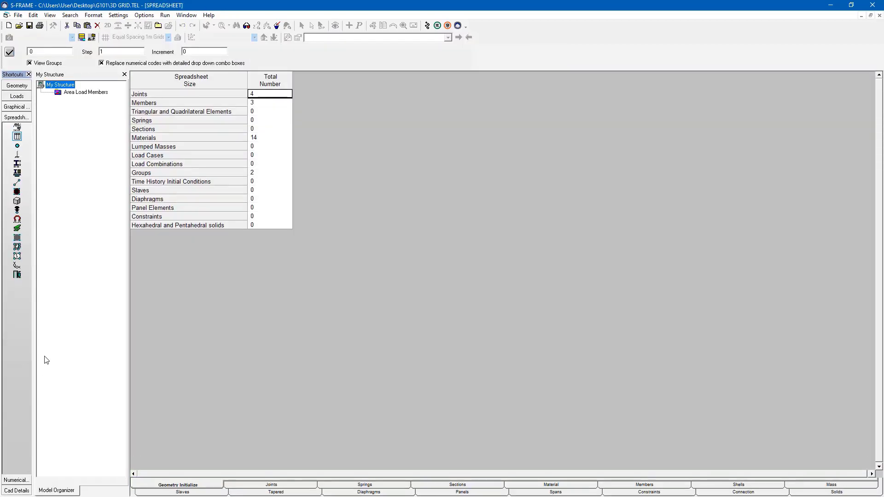
mouse_move(24, 142)
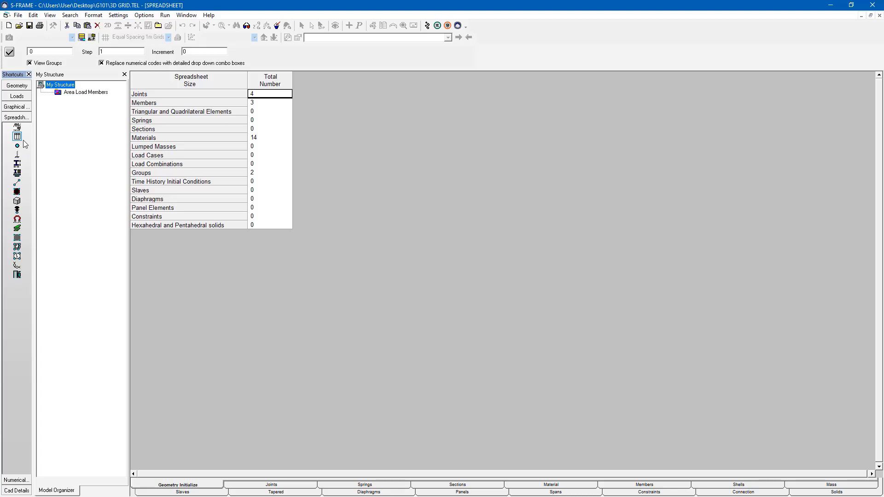
Step: Open the Joints spreadsheet showing the four joint coordinates
click(17, 146)
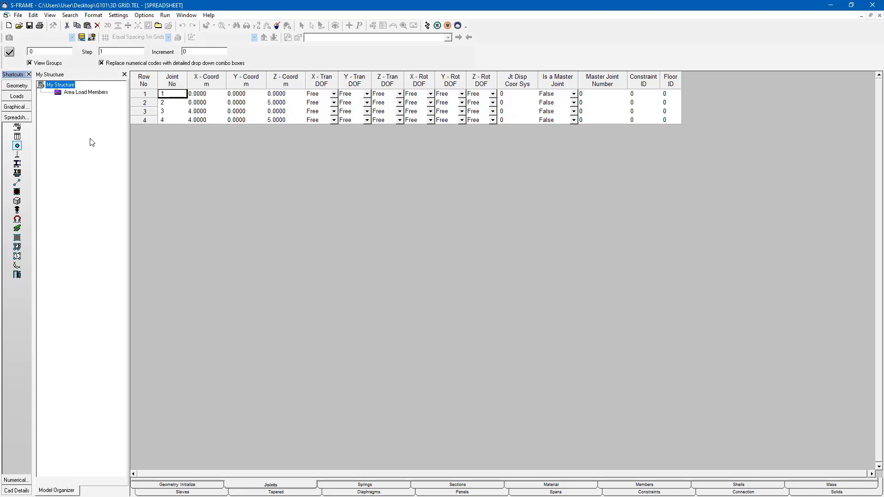
Step: Switch to the Members spreadsheet listing members 1–2, 3–4 and 2–4
click(643, 485)
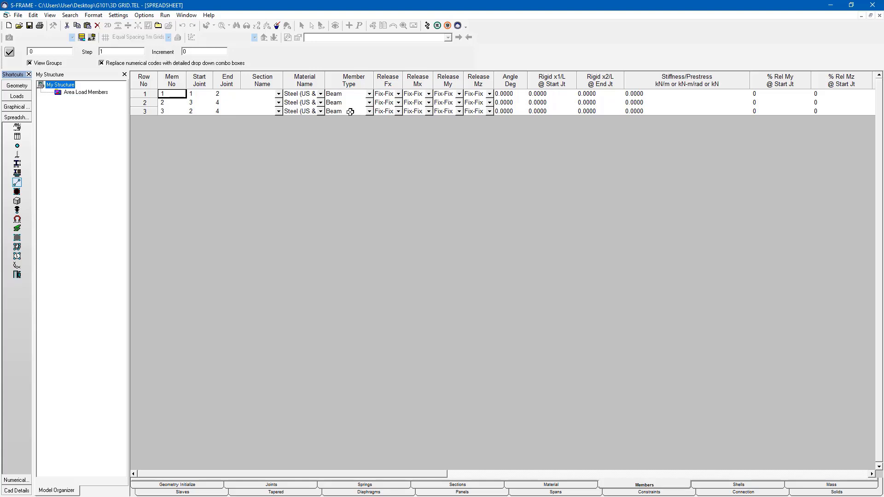
mouse_move(359, 92)
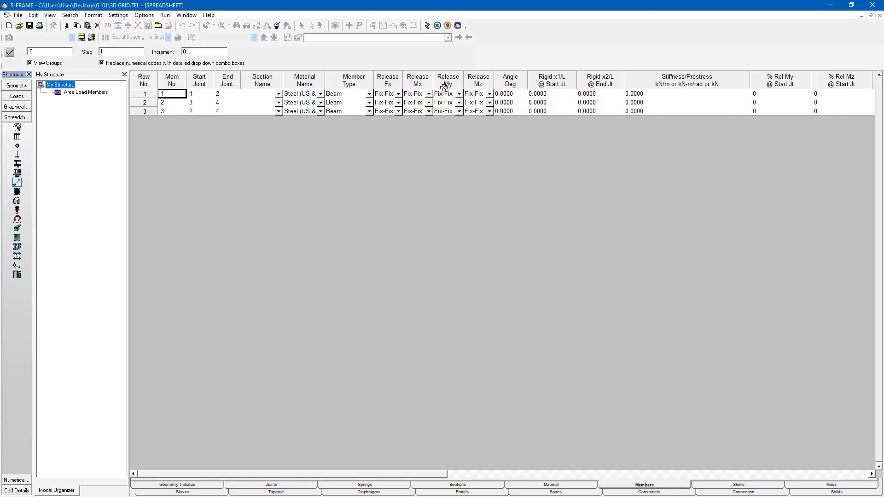
mouse_move(479, 85)
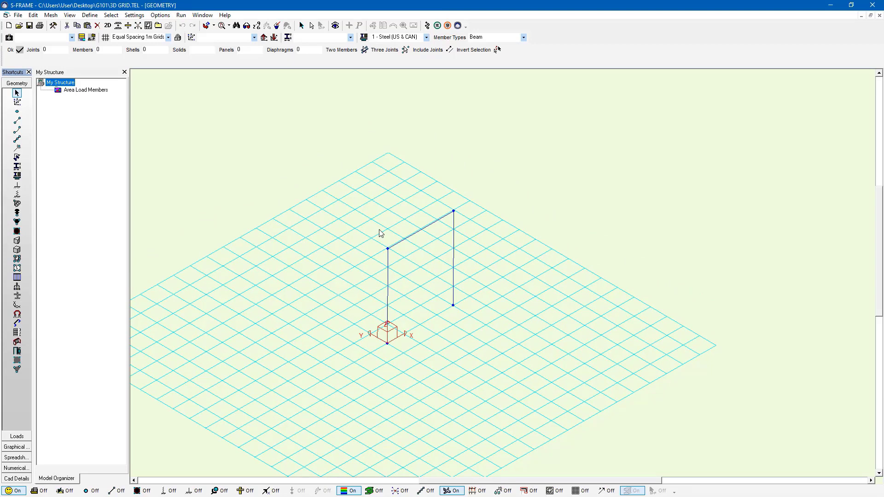
Step: Open the Save Structure As dialog from the File menu
click(19, 15)
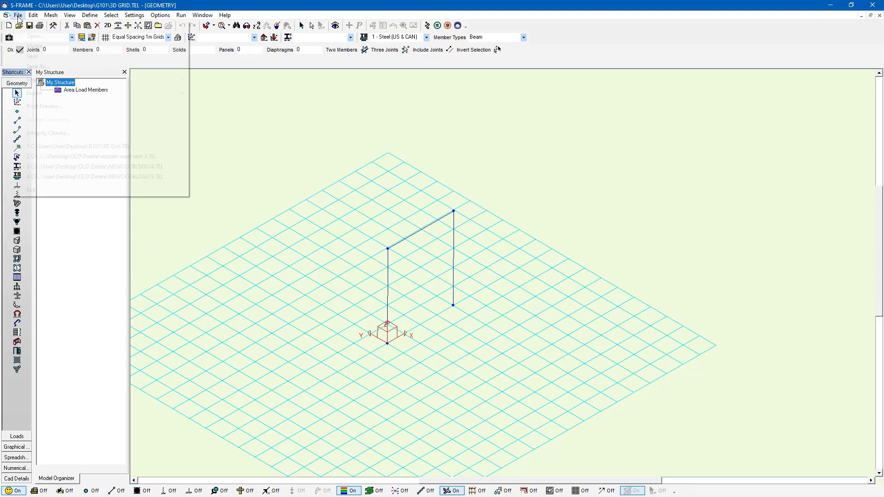
click(18, 15)
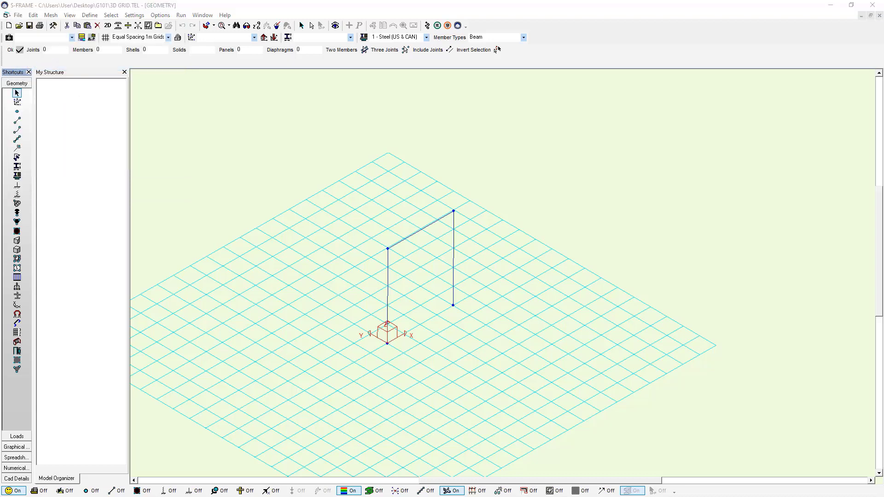
click(28, 26)
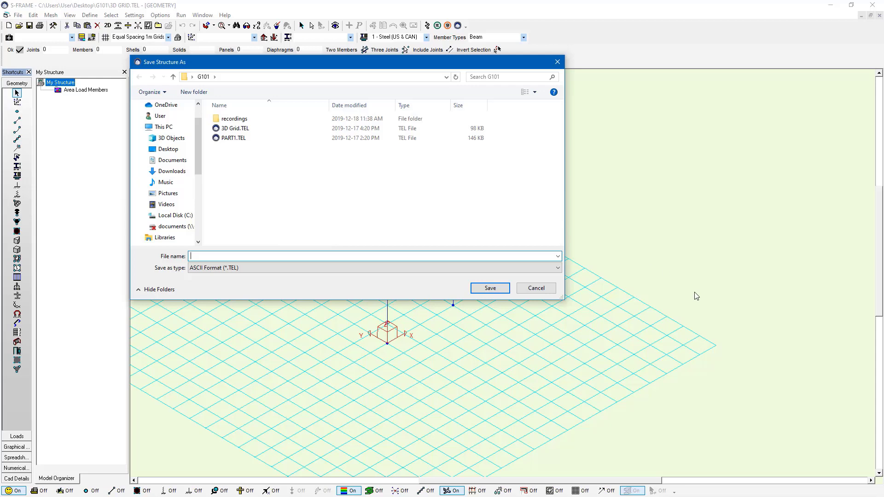
Step: Save the model as 'Frame Start' in ASCII Format (*.TEL) in the G101 folder
text(Frame)
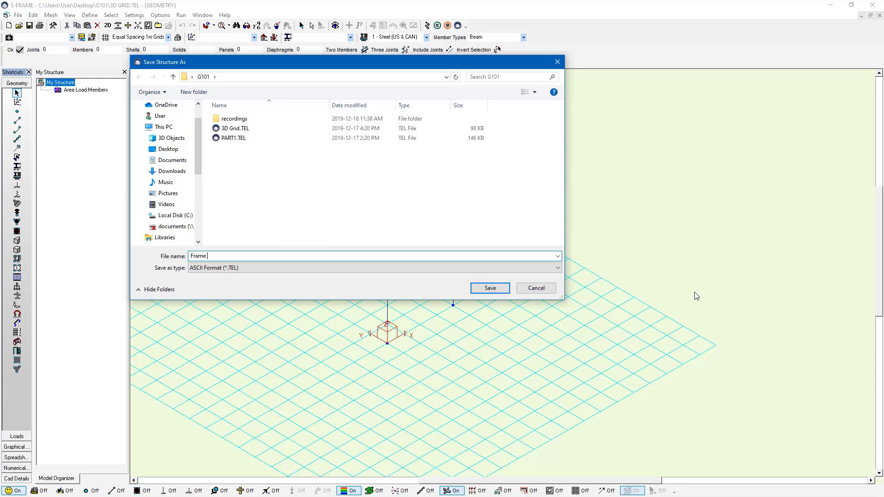
text(Start)
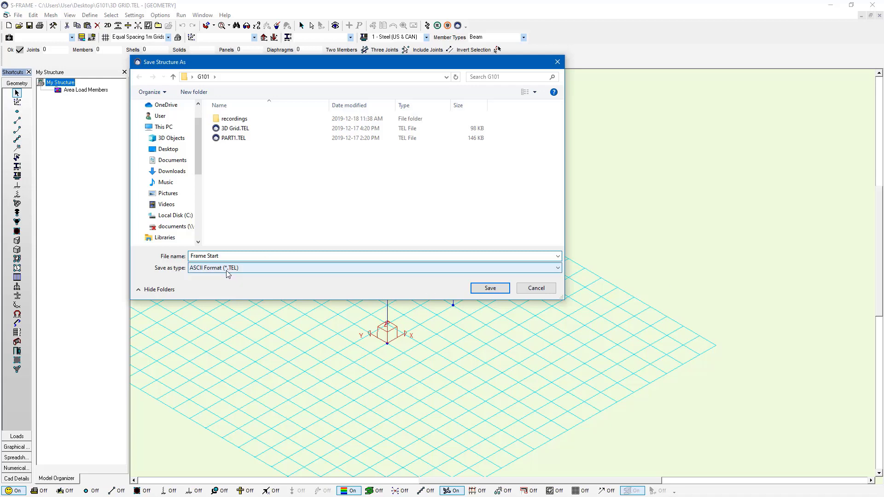
mouse_move(235, 275)
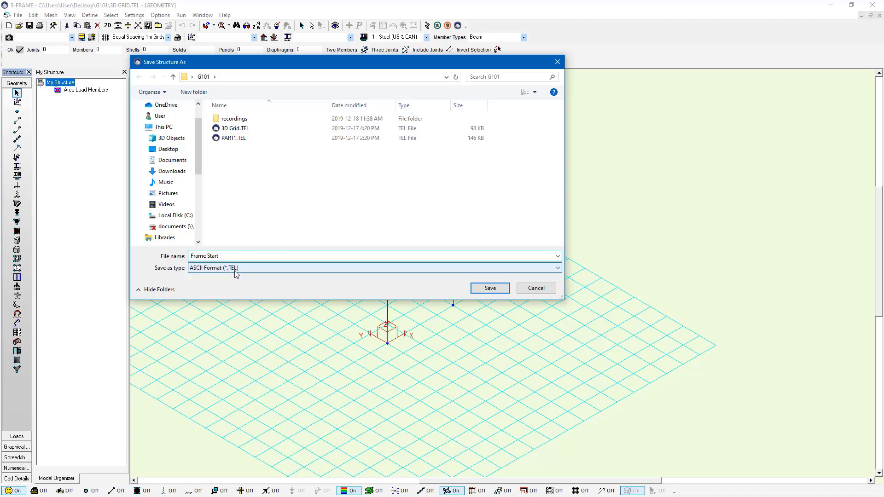
click(372, 257)
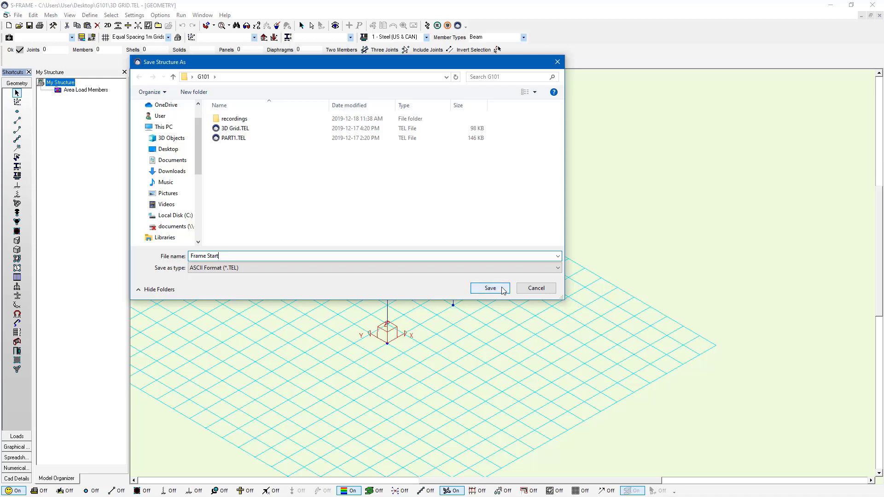
click(489, 288)
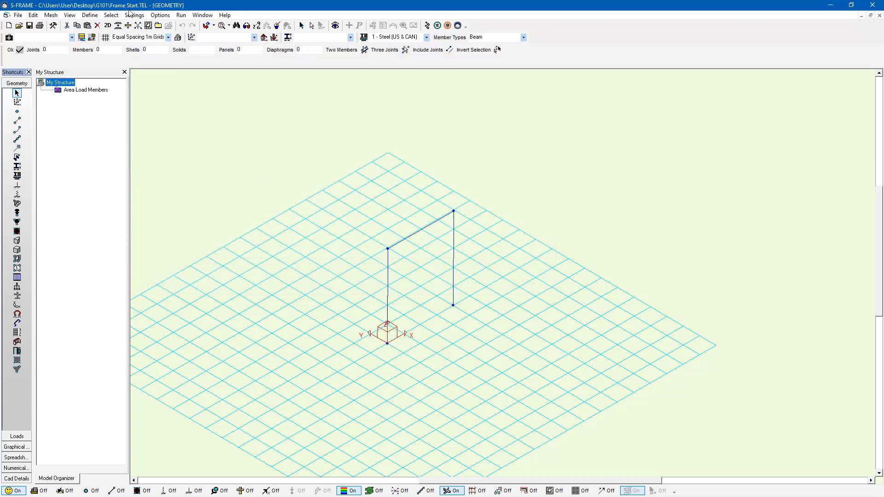
mouse_move(272, 144)
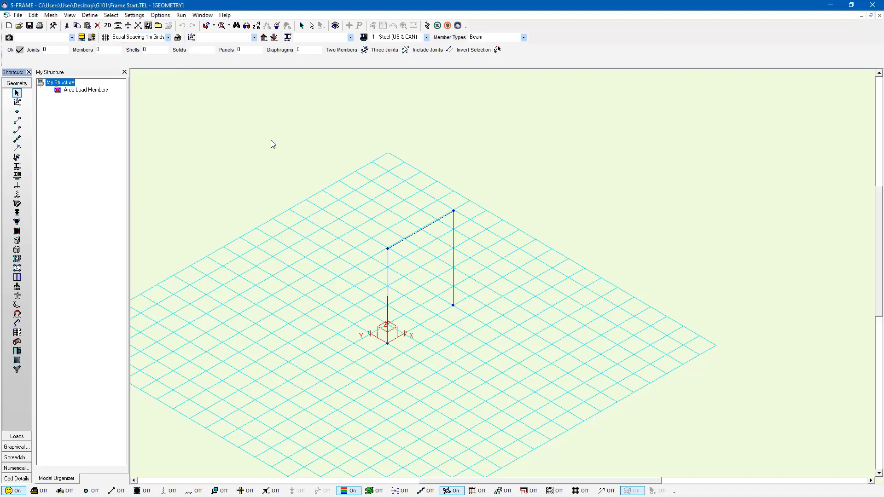